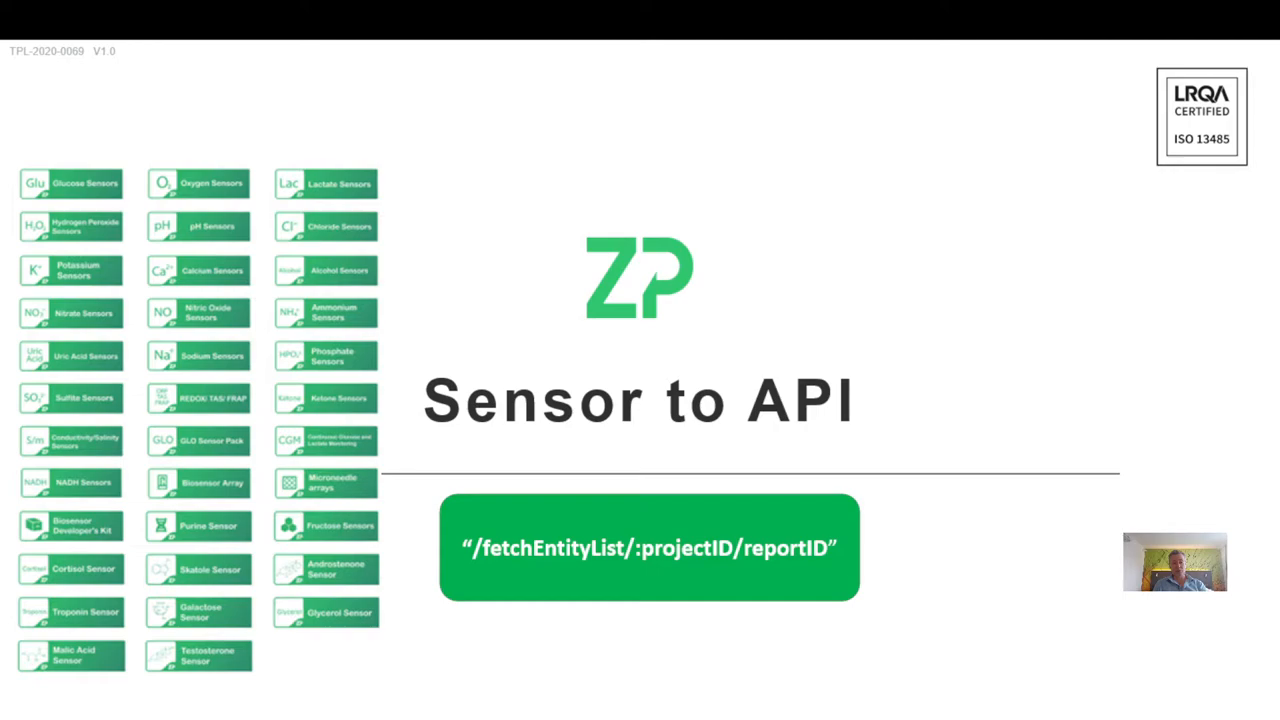
mouse_move(964, 540)
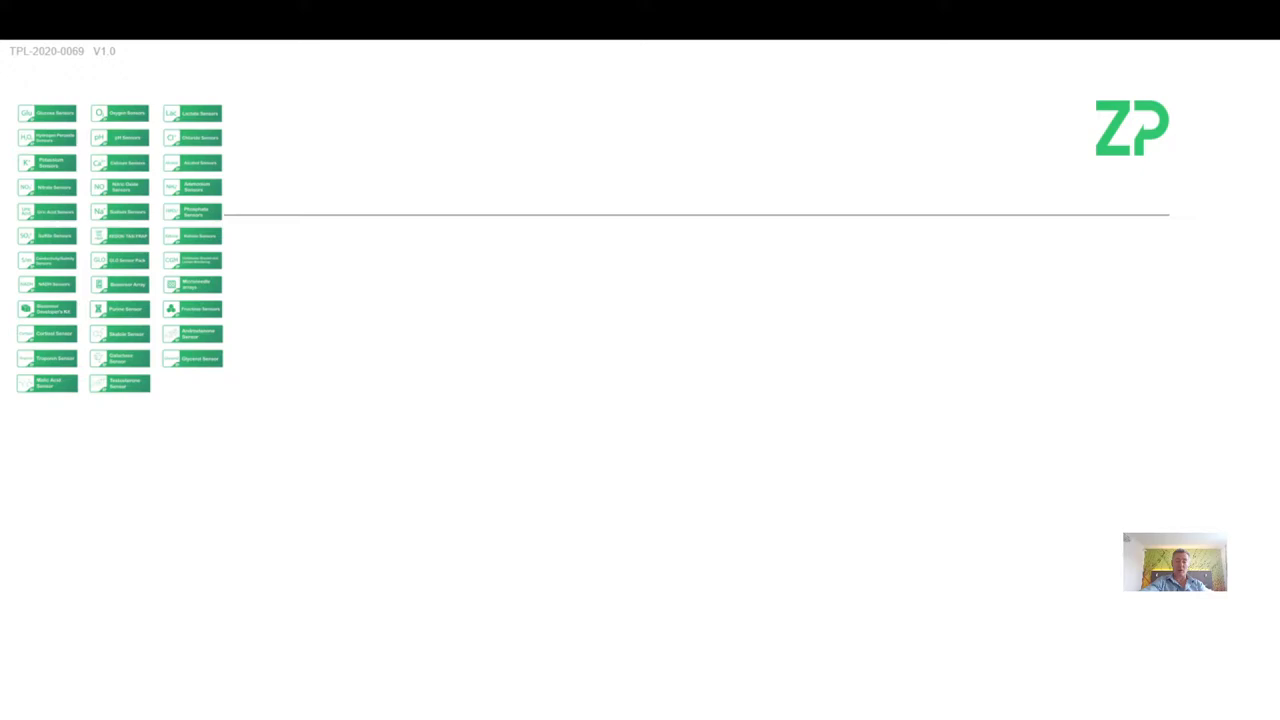
mouse_move(420, 520)
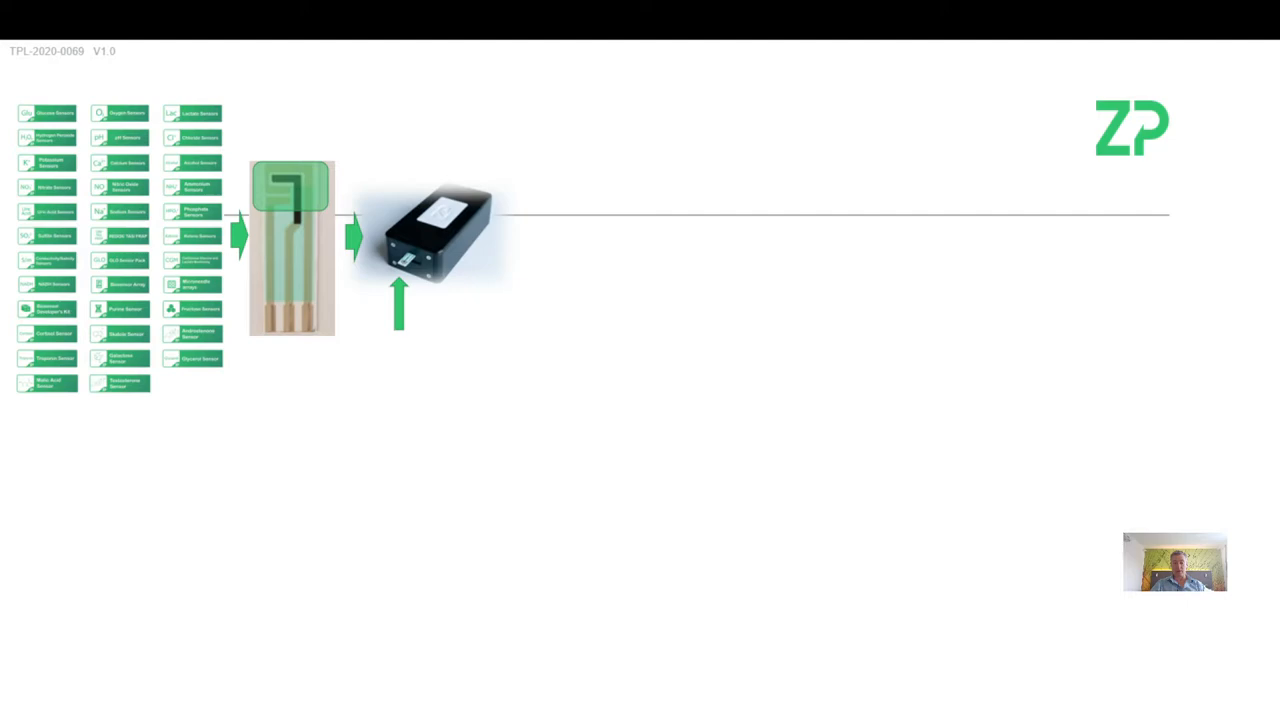
mouse_move(548, 476)
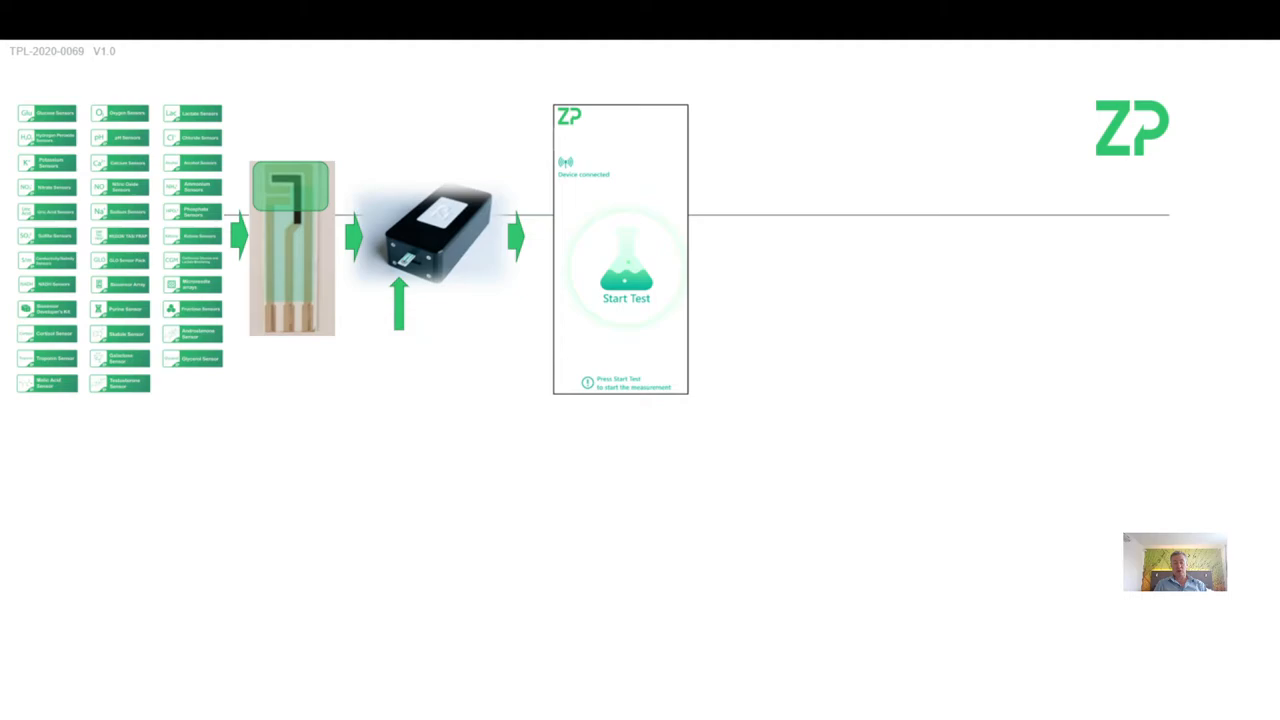
Step: Advance the animation to reveal the app's Start Test screen connected from the meter
click(626, 280)
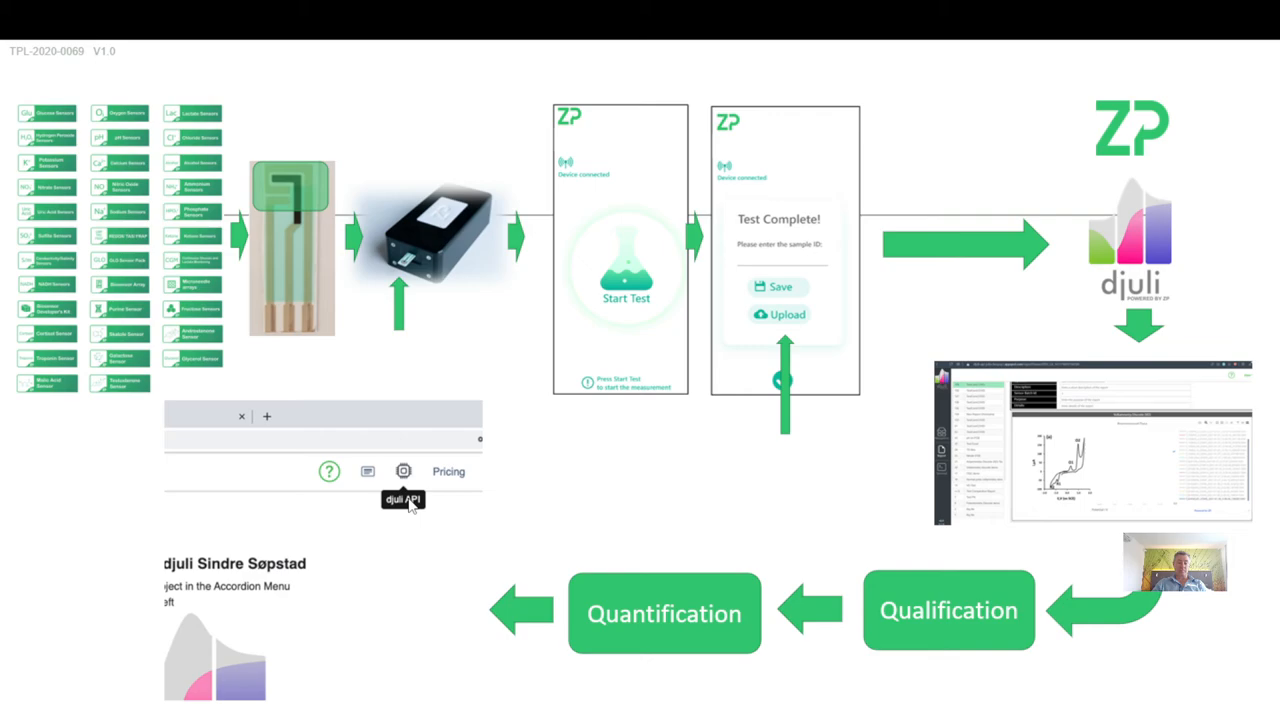
mouse_move(440, 502)
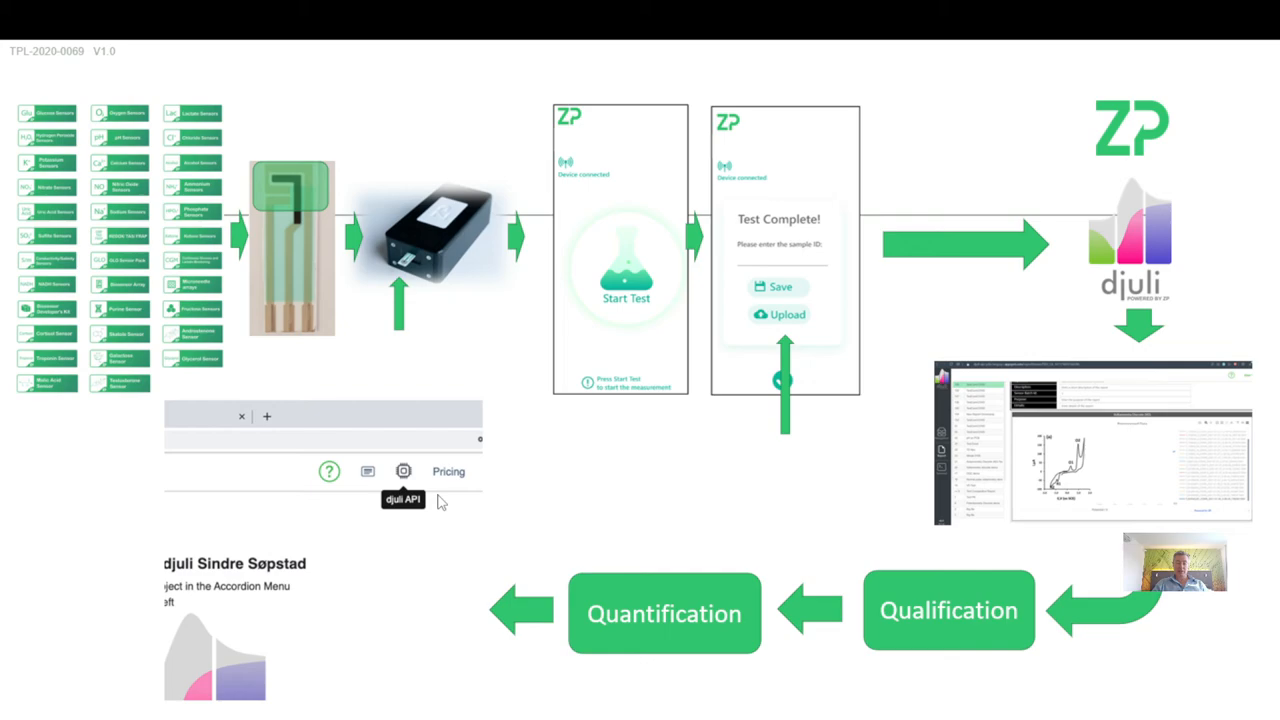